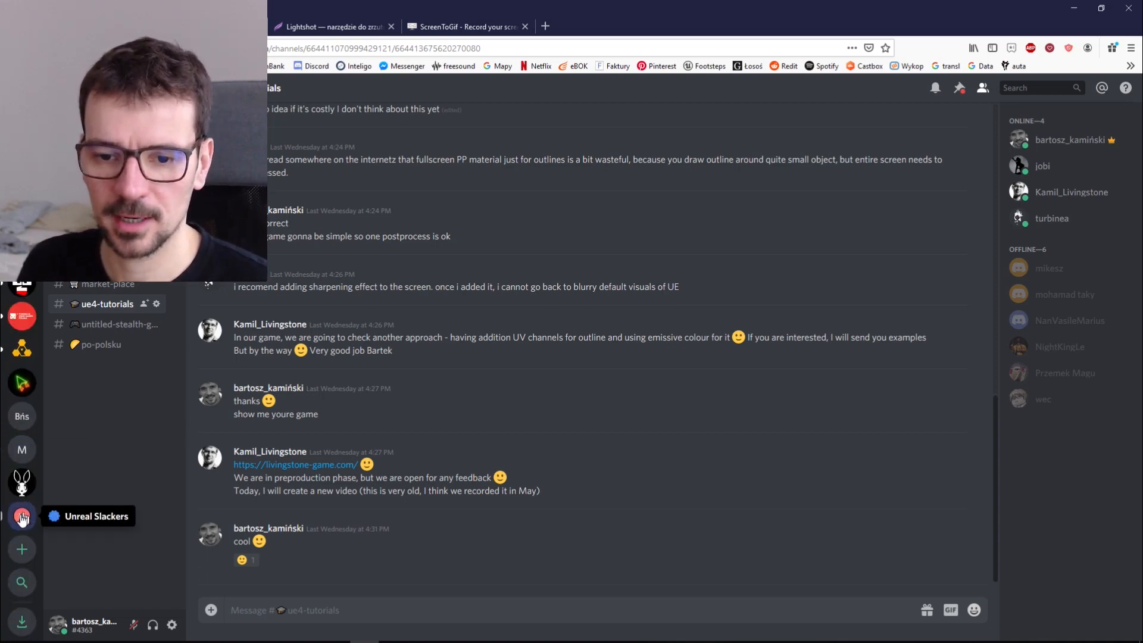
Switch to the Unreal Slackers server and scroll through its work-in-progress channel posts.
{"action": "left_click", "coordinate": [22, 515]}
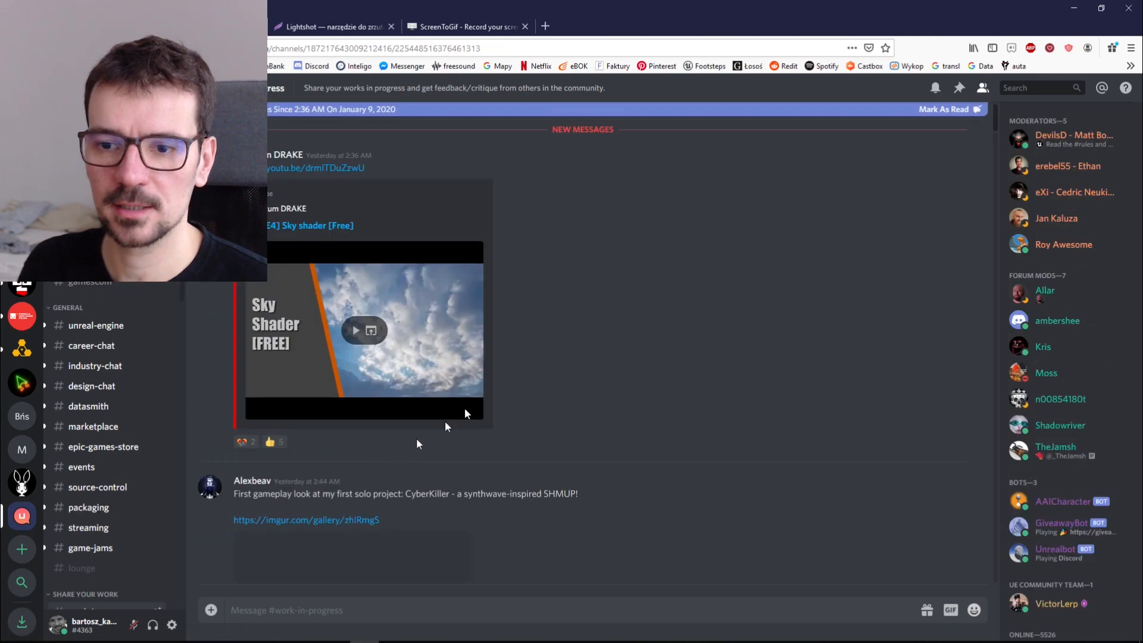
{"action": "scroll", "scroll_direction": "down", "scroll_amount": 3}
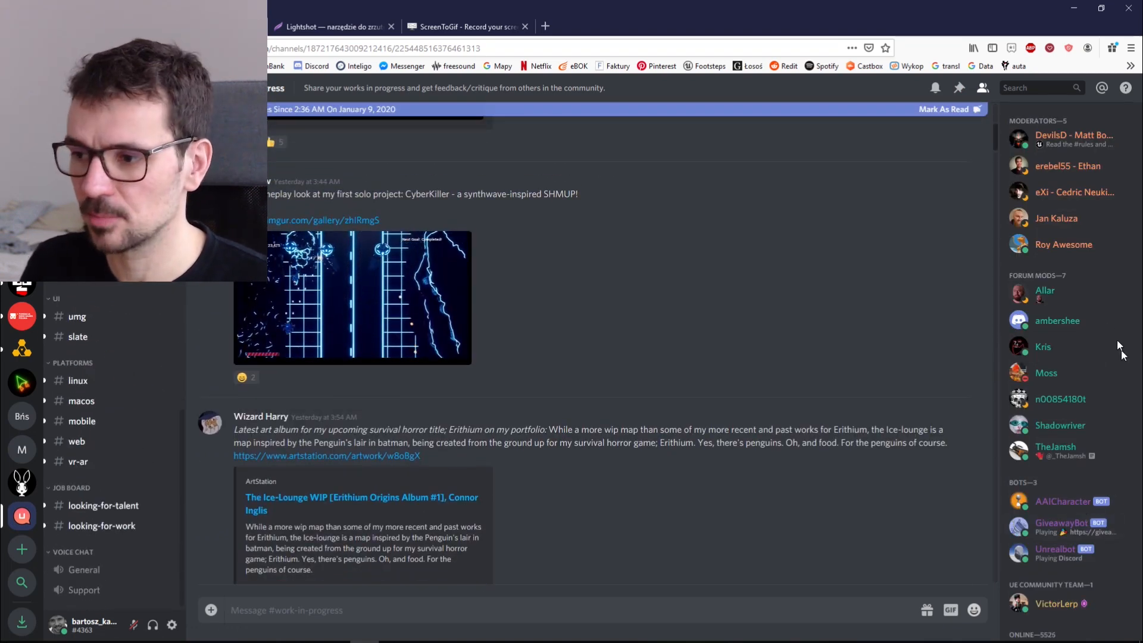
{"action": "scroll", "scroll_direction": "down", "scroll_amount": 3}
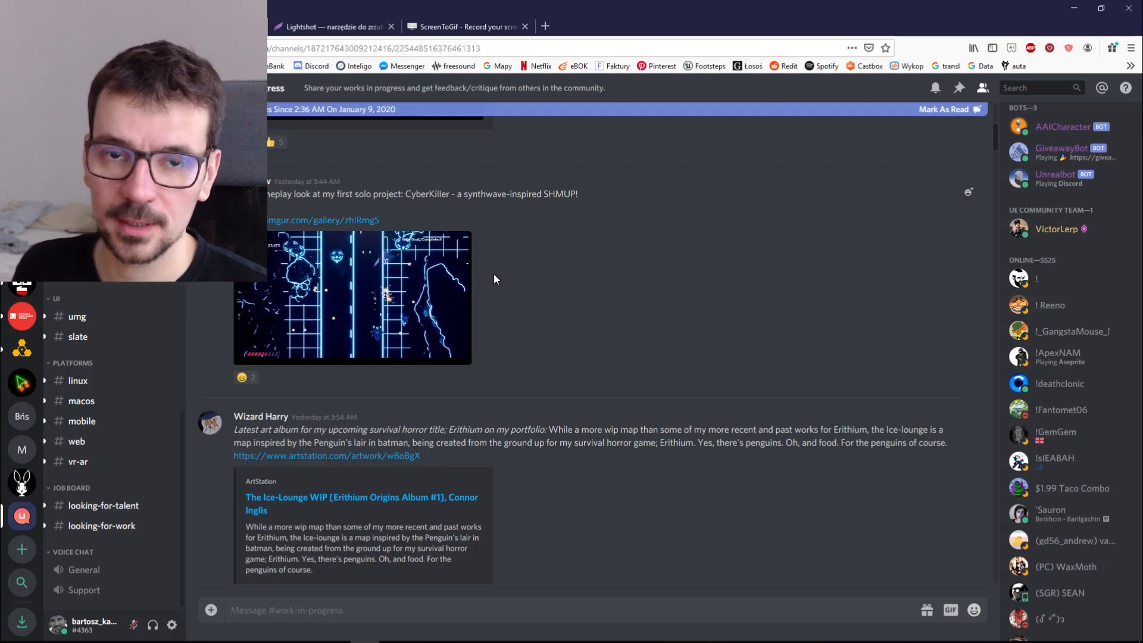
{"action": "mouse_move", "coordinate": [447, 283]}
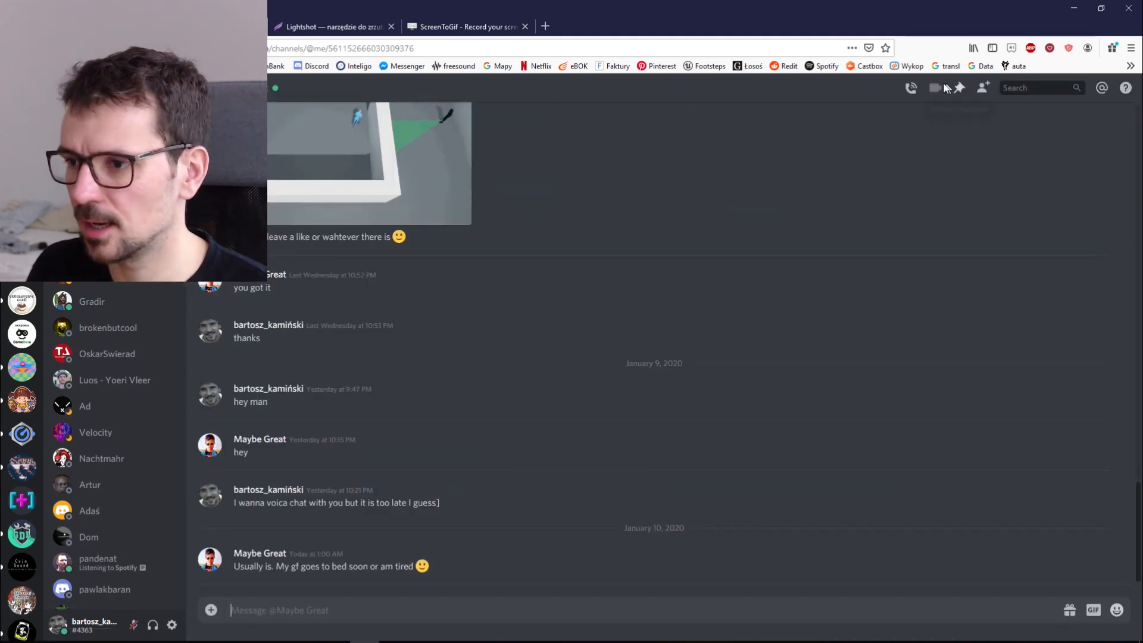
{"action": "mouse_move", "coordinate": [911, 88]}
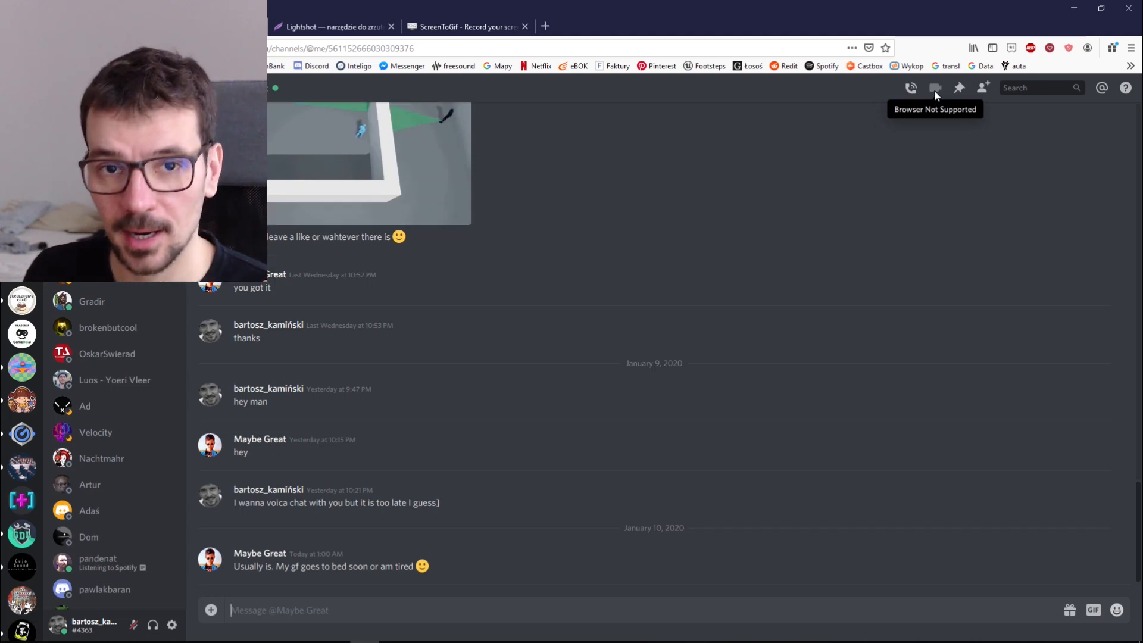
{"action": "mouse_move", "coordinate": [906, 134]}
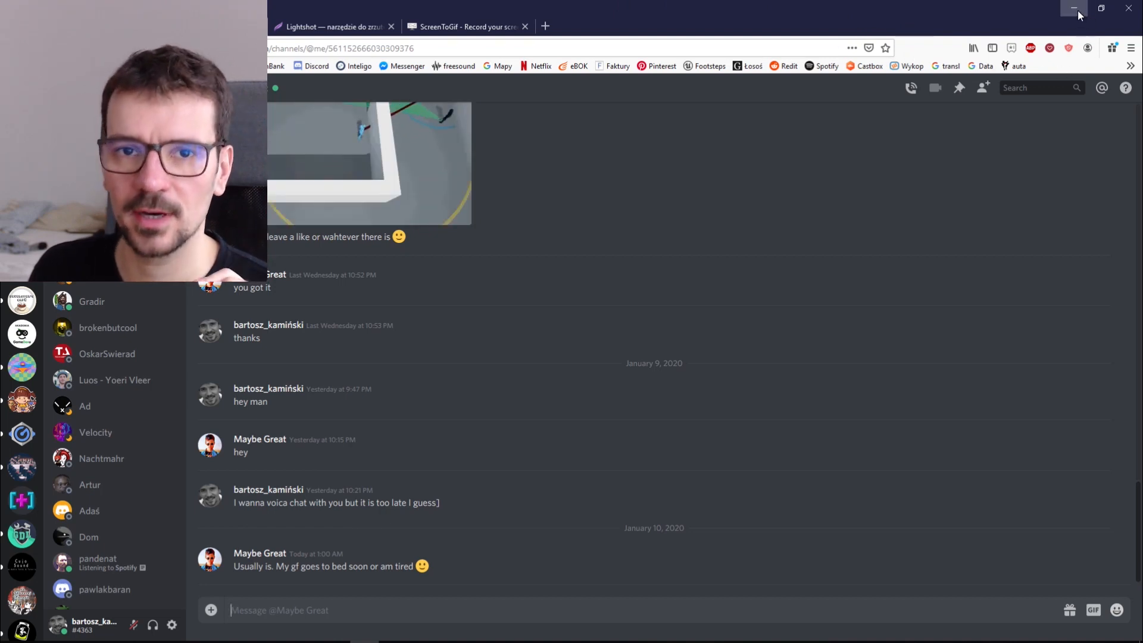
{"action": "mouse_move", "coordinate": [912, 89]}
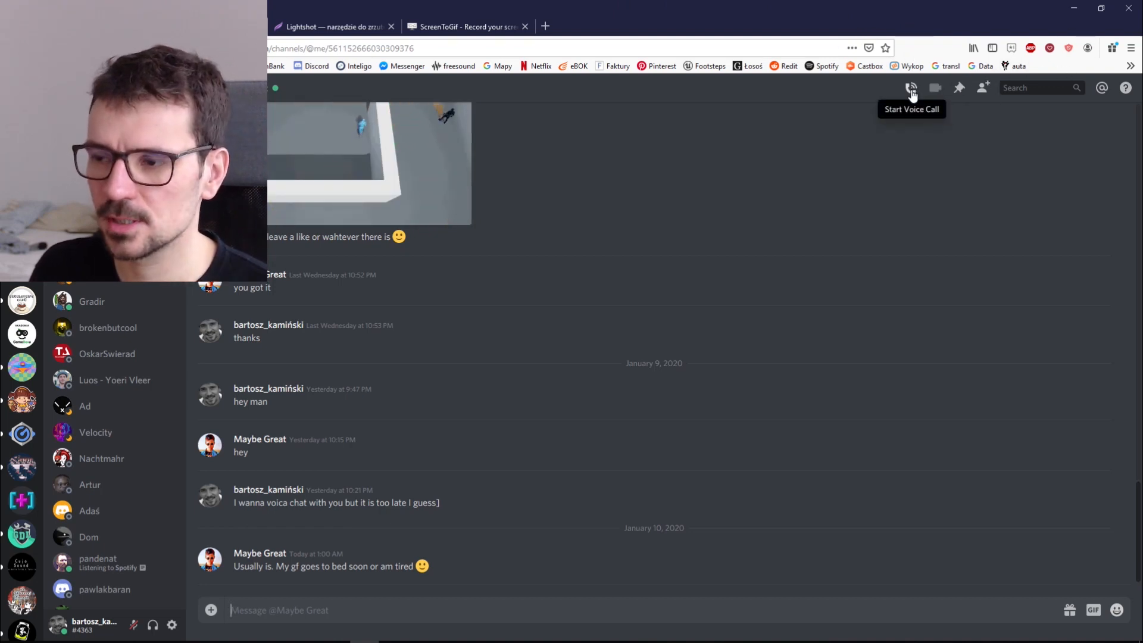
{"action": "mouse_move", "coordinate": [1084, 4]}
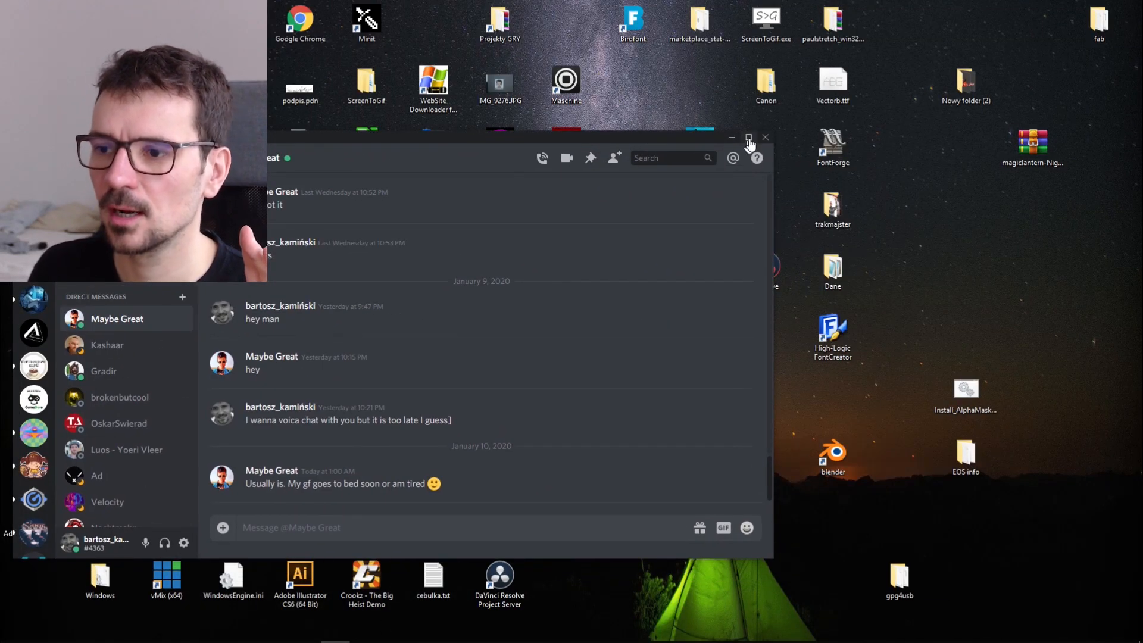
Maximize the Discord desktop window so the direct-message conversation fills the screen.
{"action": "left_click", "coordinate": [748, 137]}
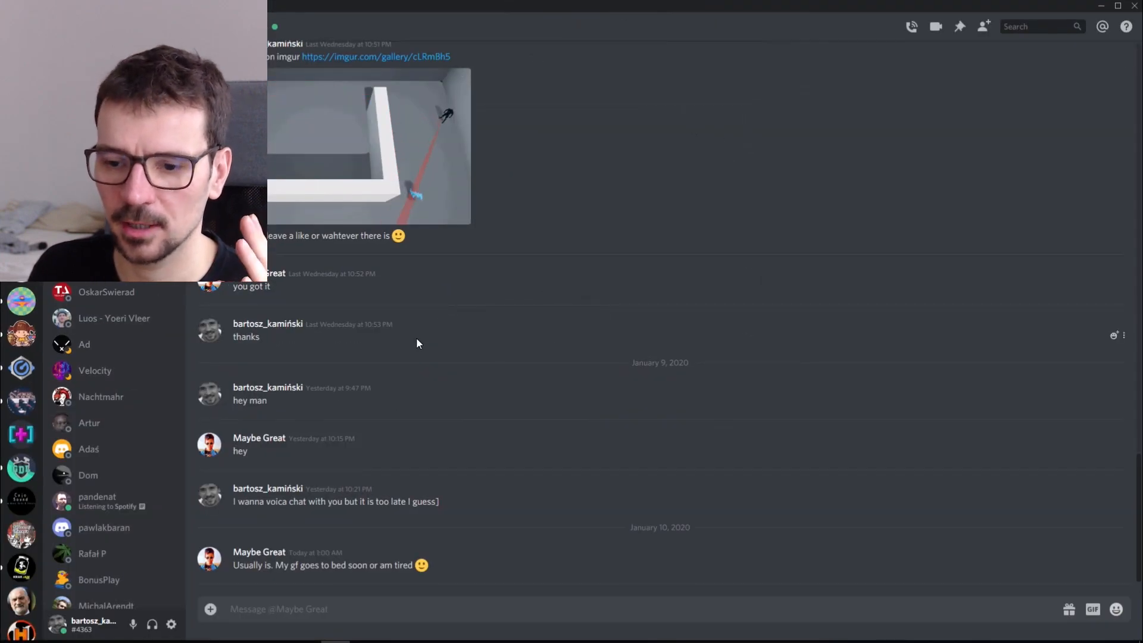
{"action": "mouse_move", "coordinate": [936, 27]}
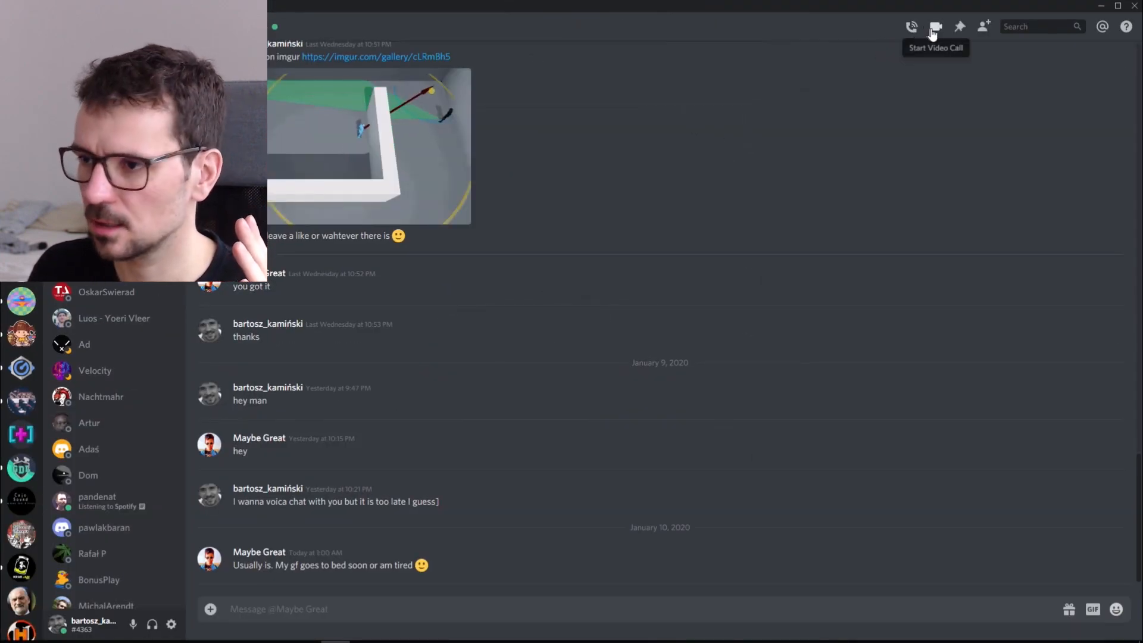
{"action": "mouse_move", "coordinate": [913, 27]}
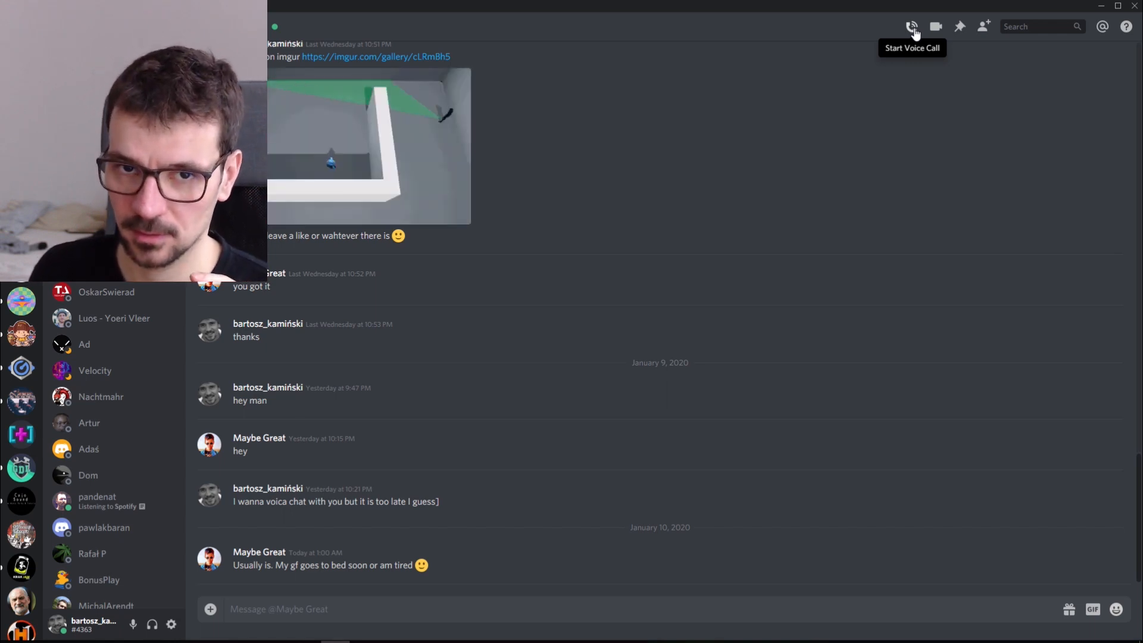
{"action": "mouse_move", "coordinate": [886, 37]}
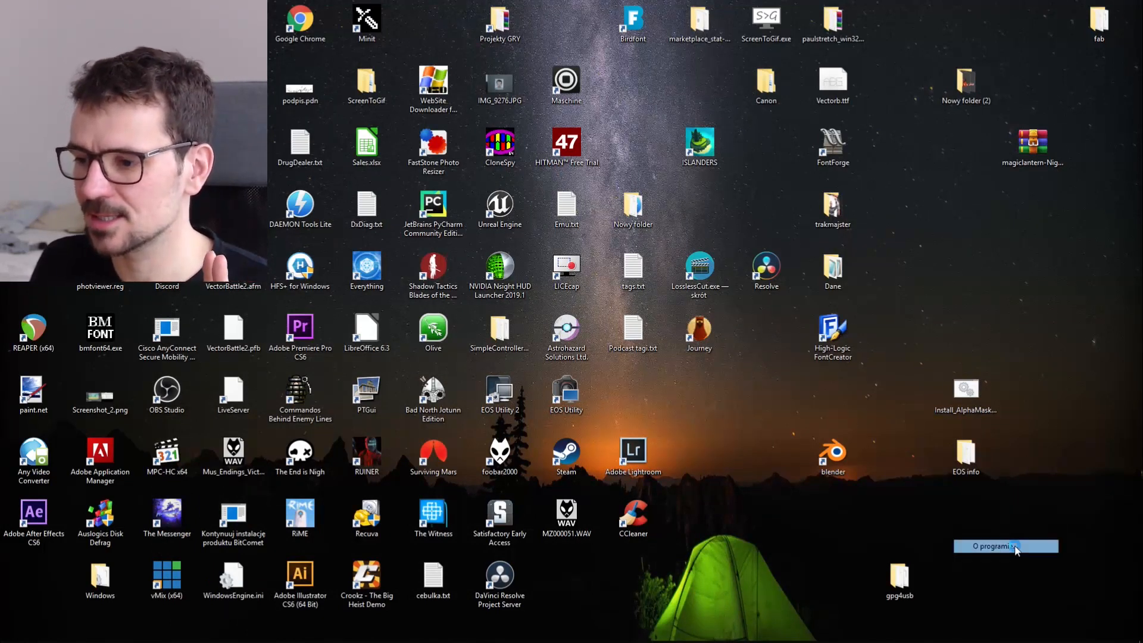
{"action": "left_click", "coordinate": [1005, 545]}
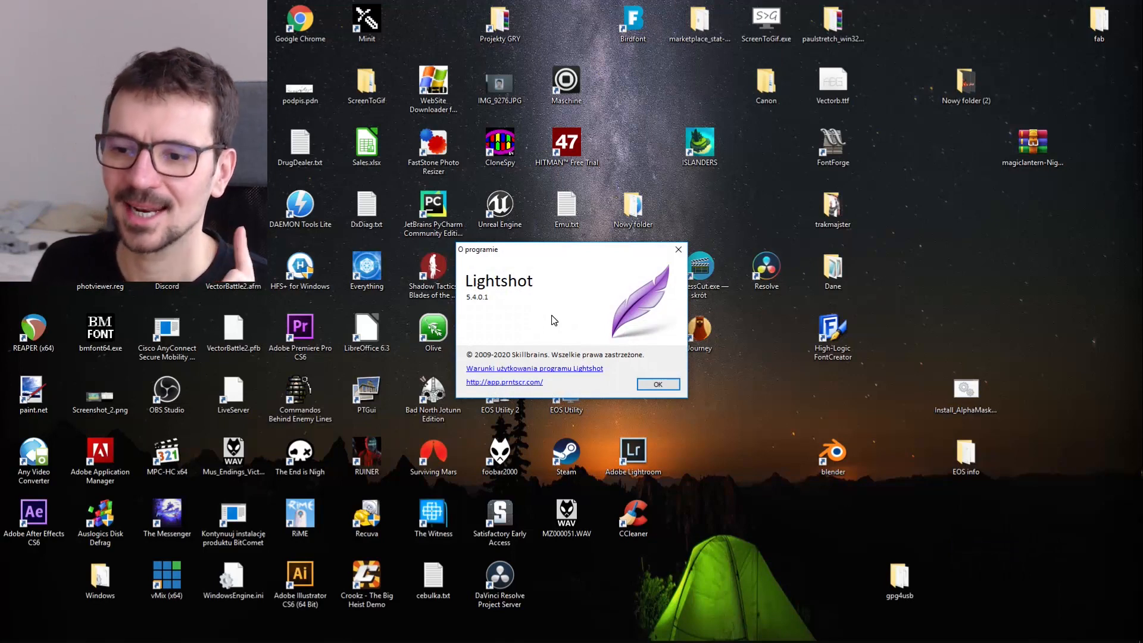
{"action": "left_click", "coordinate": [657, 383]}
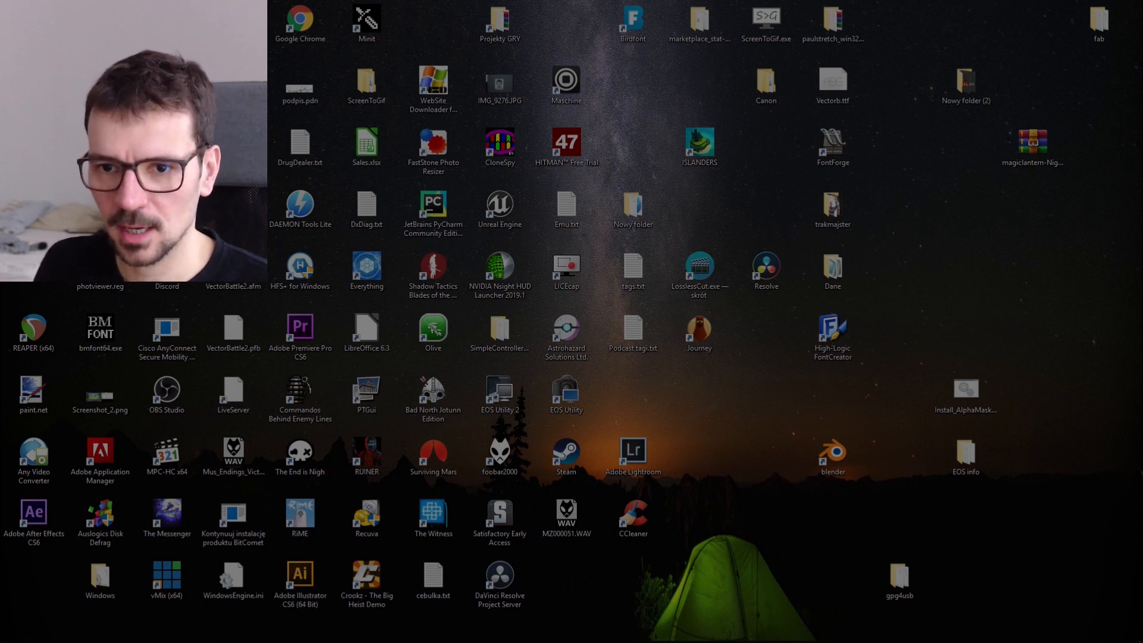
Select a desktop region with Lightshot and adjust the capture area's size.
{"action": "left_click_drag", "start_coordinate": [210, 111], "coordinate": [690, 465]}
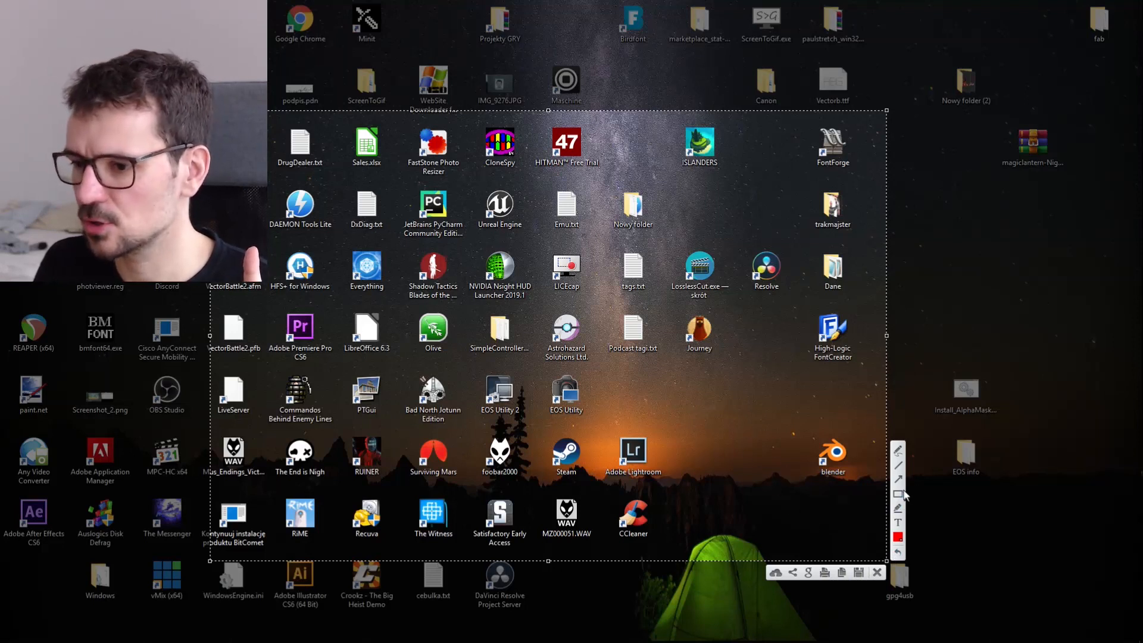
{"action": "left_click_drag", "start_coordinate": [484, 332], "coordinate": [794, 505]}
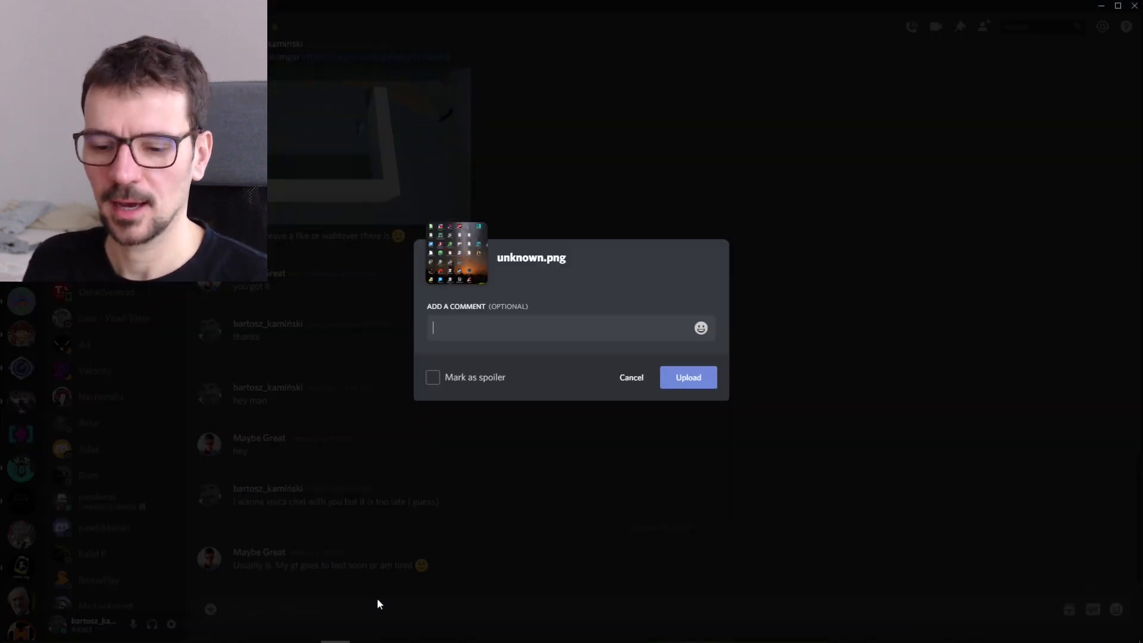
Dismiss the pending screenshot upload prompt in the Discord conversation.
{"action": "left_click", "coordinate": [632, 377]}
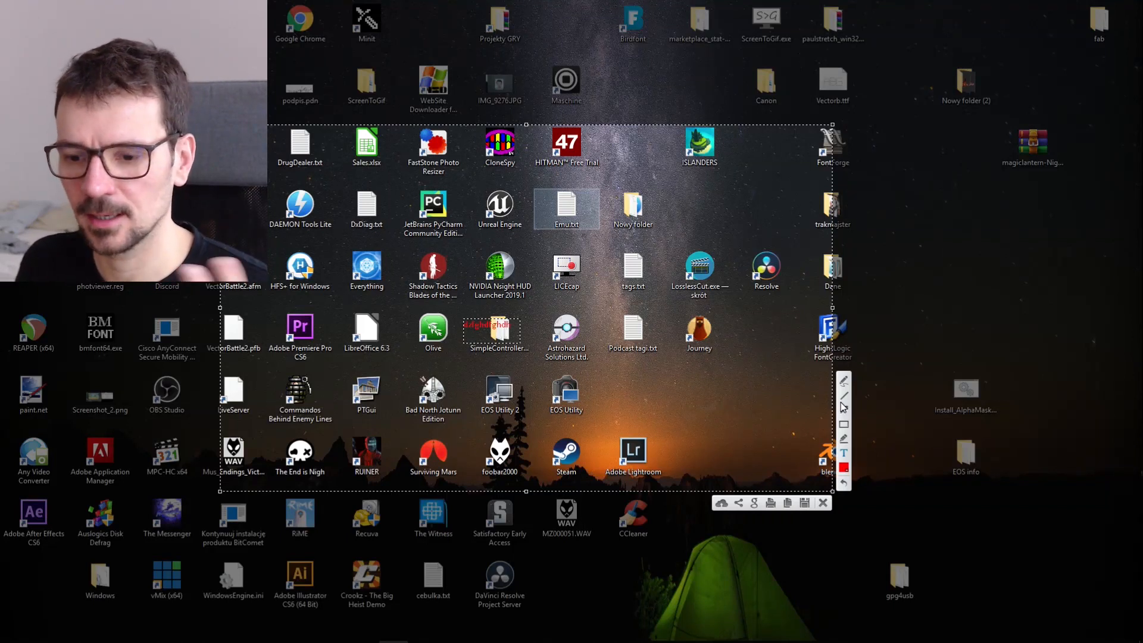
Cancel the current Lightshot screen capture, leaving the desktop clear.
{"action": "left_click", "coordinate": [823, 502]}
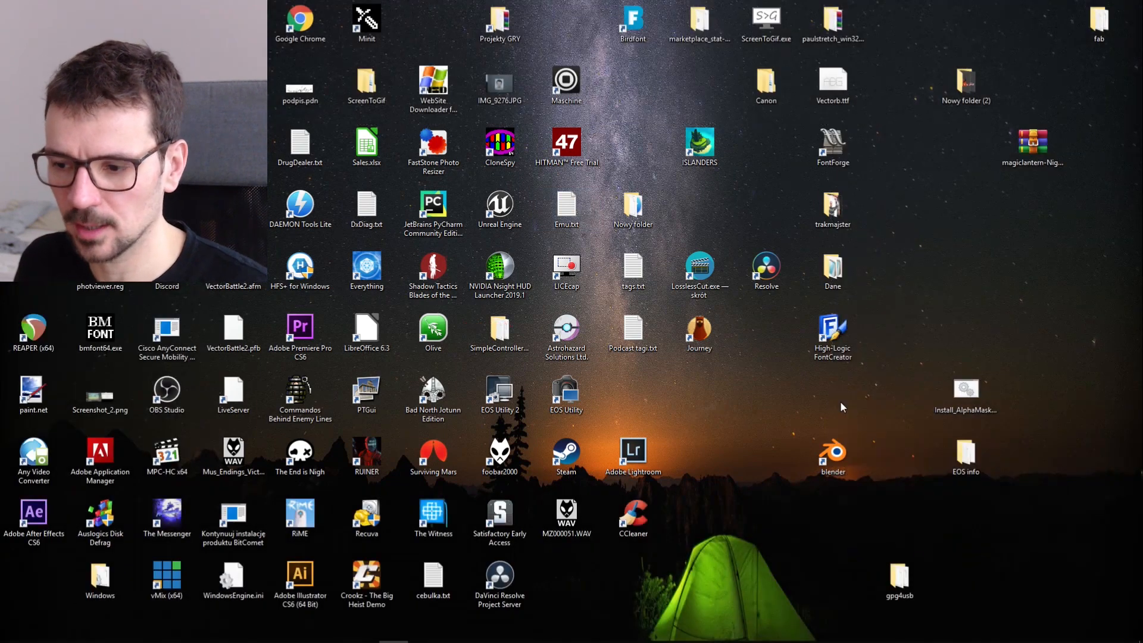
{"action": "mouse_move", "coordinate": [839, 407]}
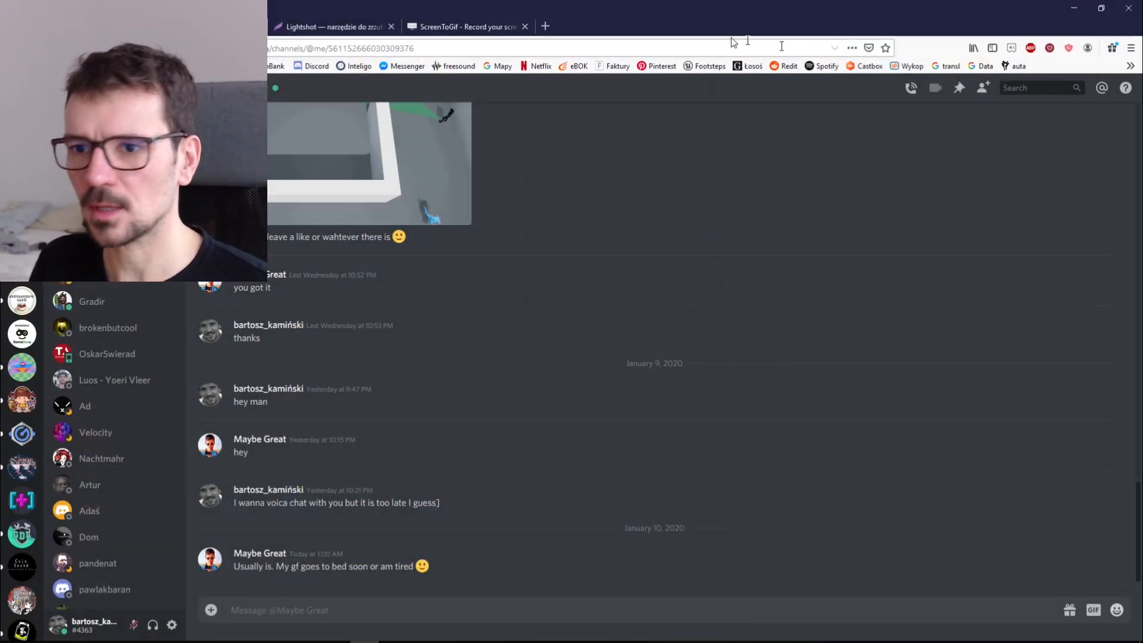
Show the Lightshot homepage tab in Firefox, then minimize the browser to reveal the desktop.
{"action": "left_click", "coordinate": [338, 27]}
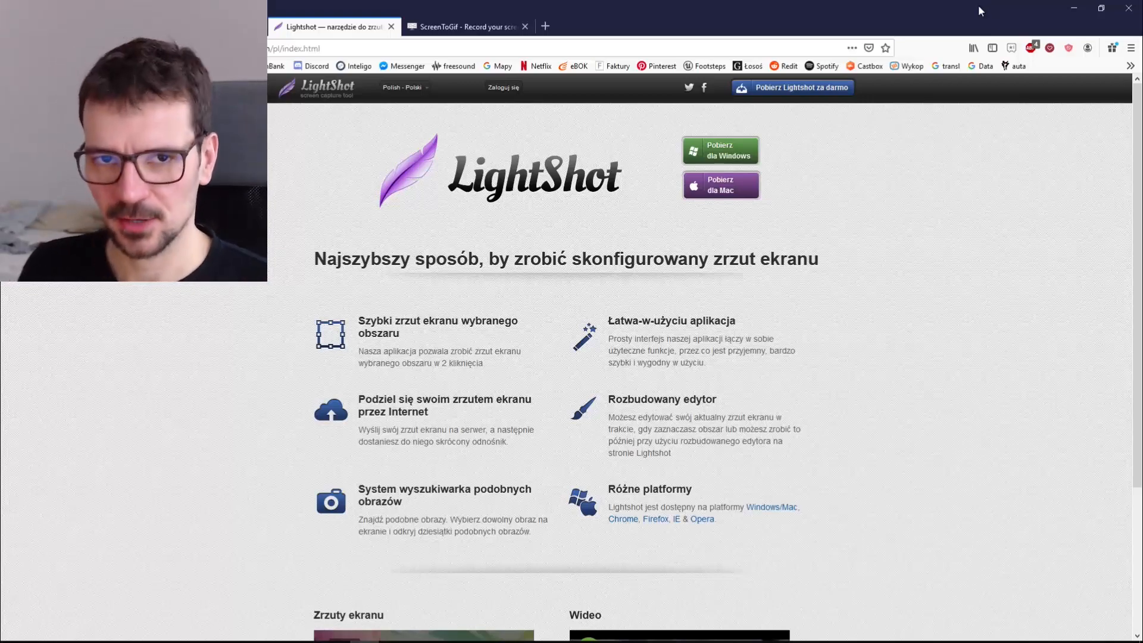
{"action": "mouse_move", "coordinate": [553, 9]}
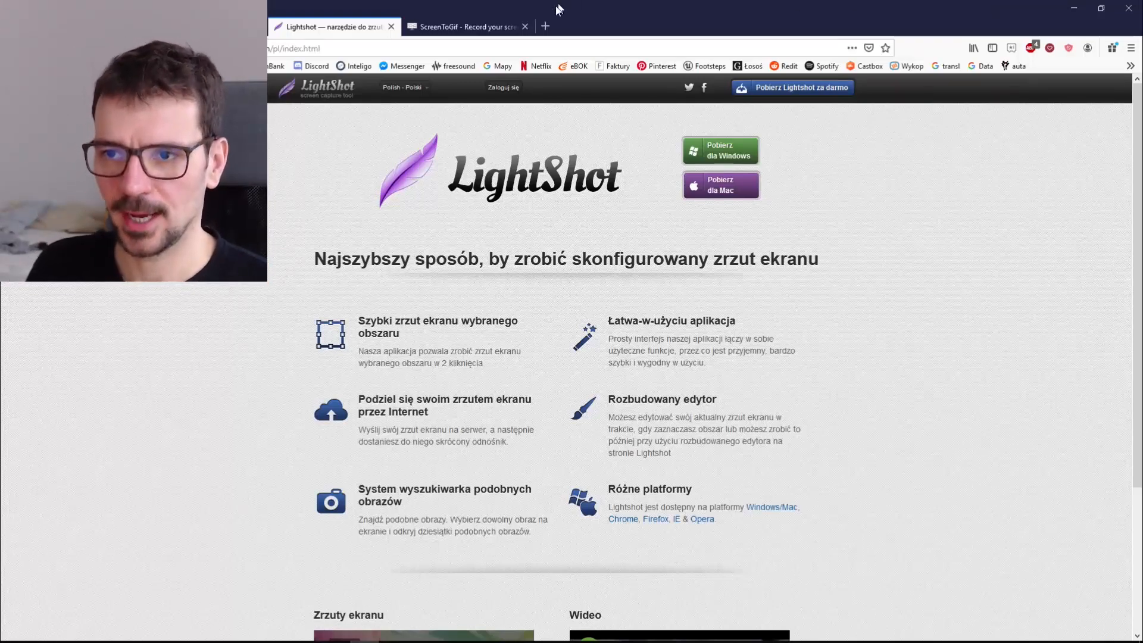
{"action": "left_click", "coordinate": [469, 26]}
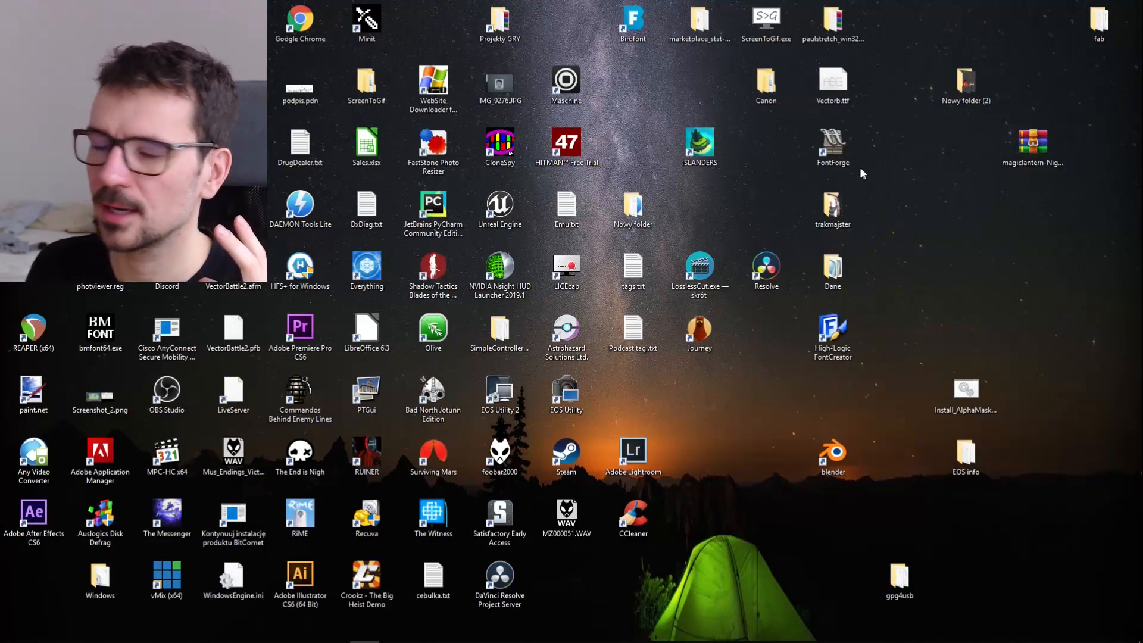
Launch ScreenToGif and restore the Discord chat window beneath its start window.
{"action": "left_click", "coordinate": [833, 208]}
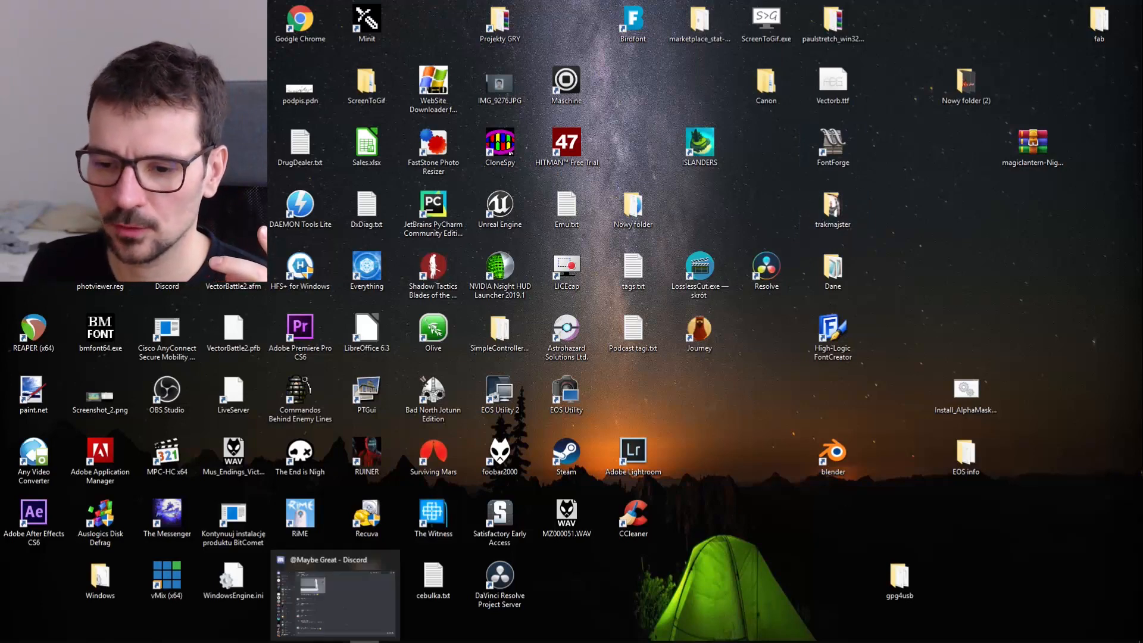
{"action": "left_click", "coordinate": [331, 590]}
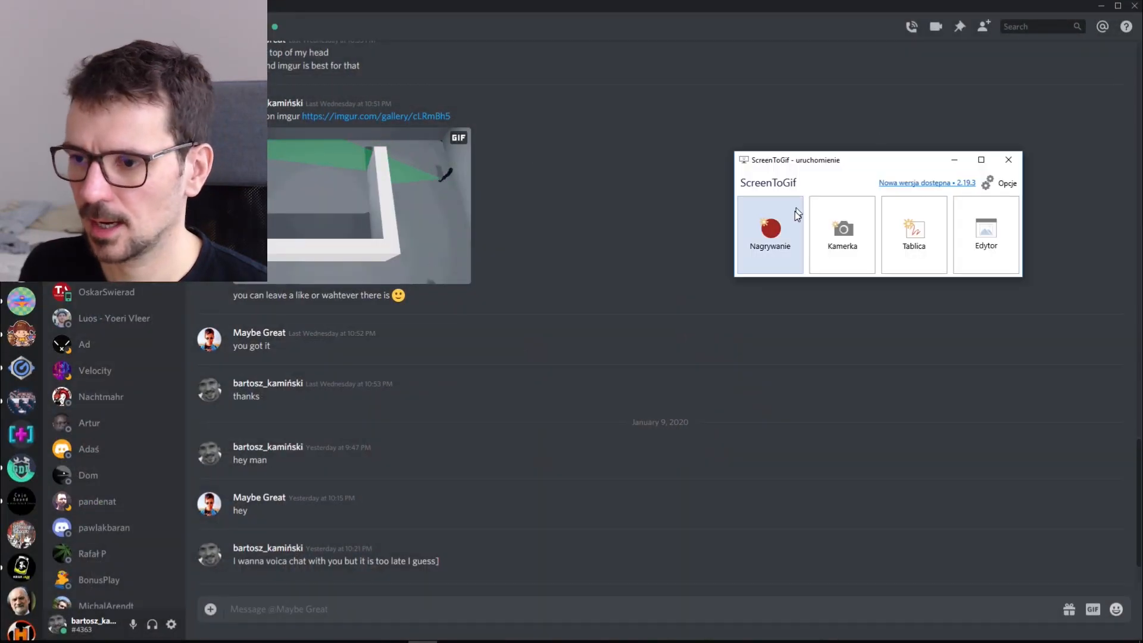
Start a ScreenToGif recorder, fit its frame around the gameplay animation and record it.
{"action": "left_click", "coordinate": [769, 234]}
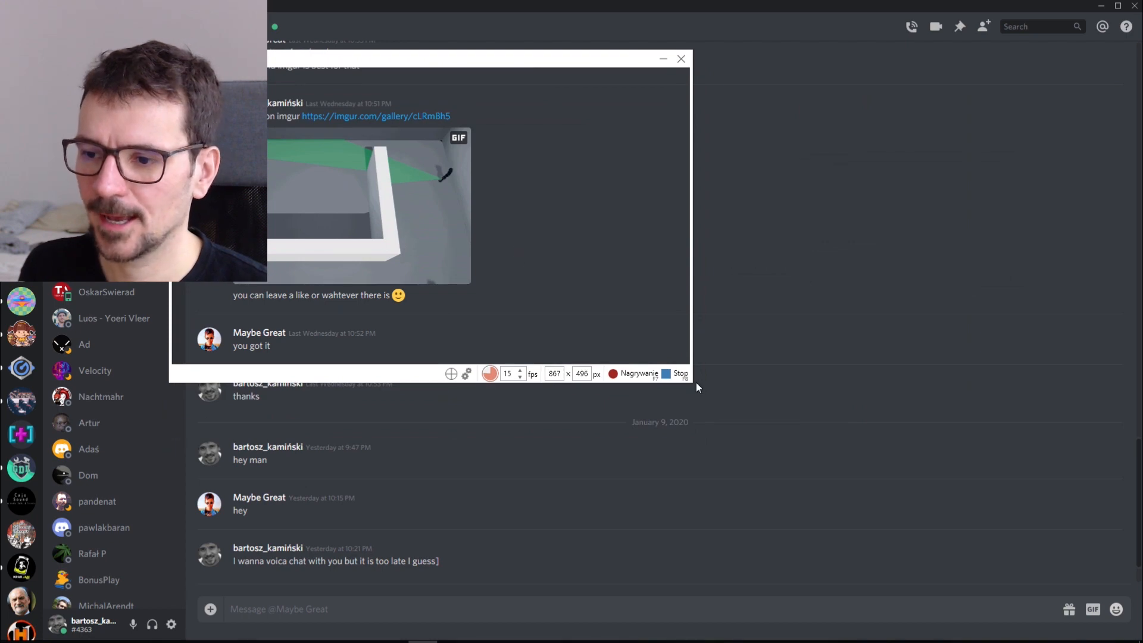
{"action": "mouse_move", "coordinate": [691, 382]}
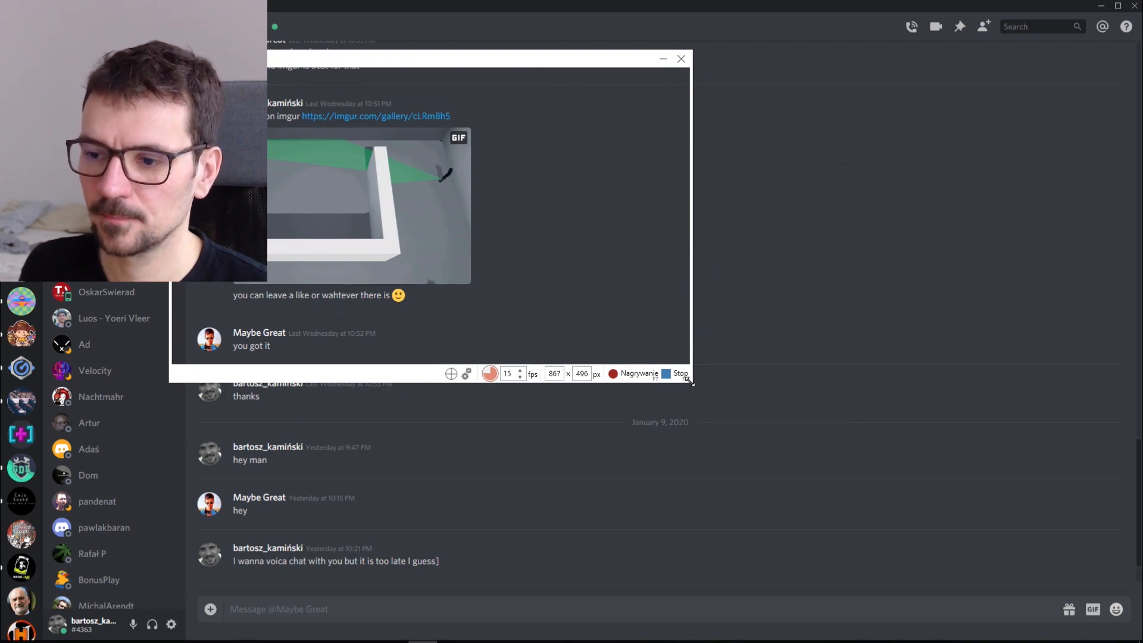
{"action": "left_click_drag", "start_coordinate": [691, 381], "coordinate": [542, 352]}
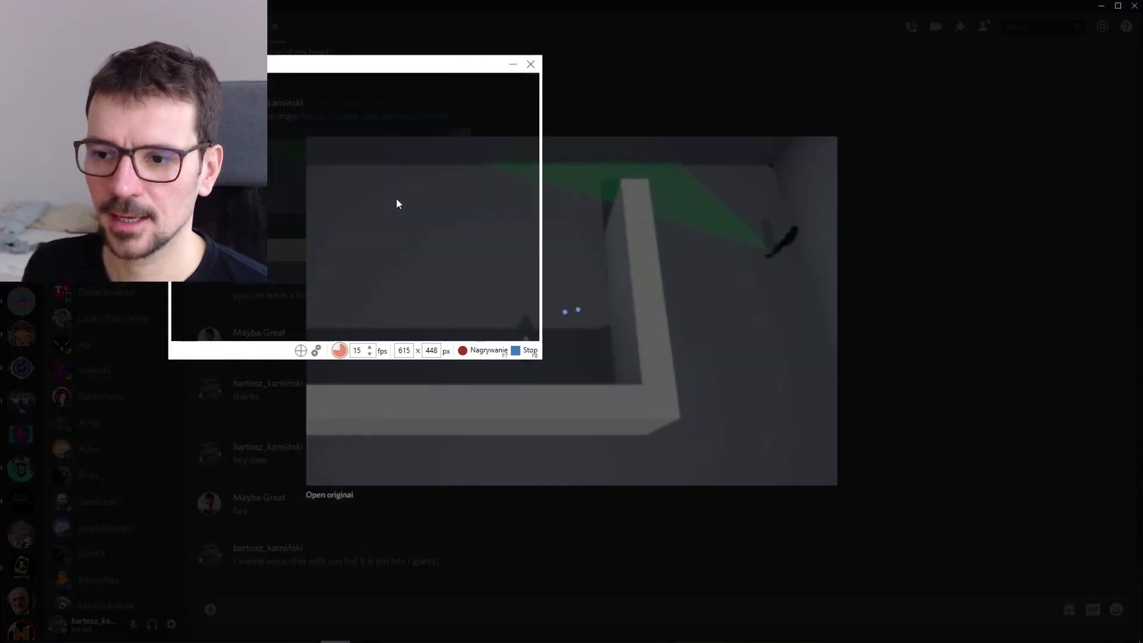
{"action": "left_click_drag", "start_coordinate": [398, 64], "coordinate": [539, 134]}
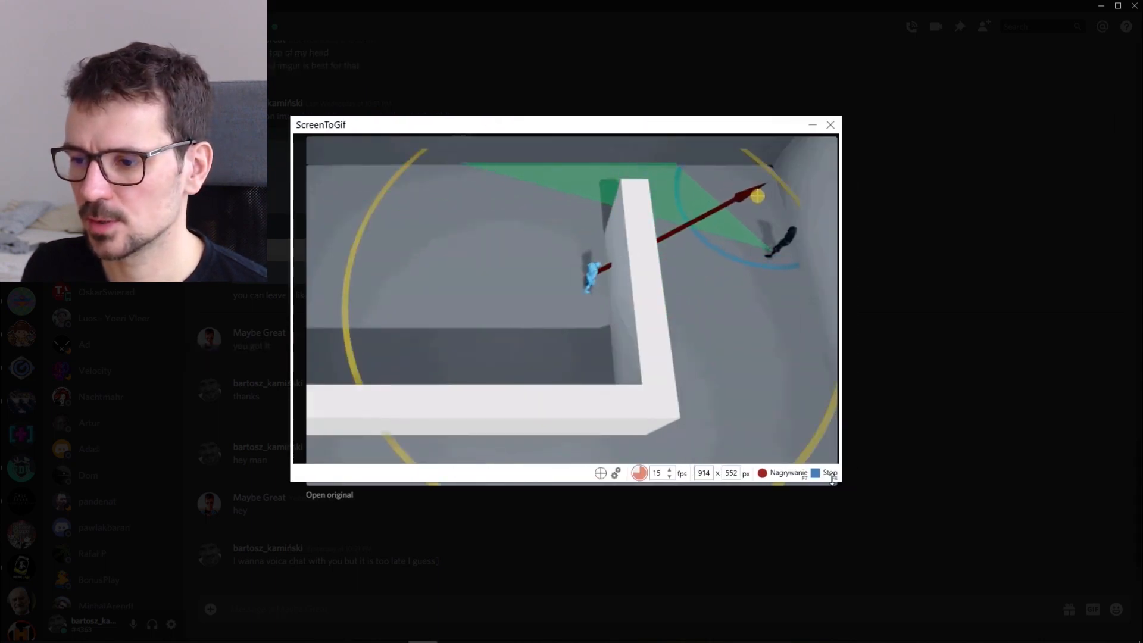
{"action": "left_click", "coordinate": [784, 473]}
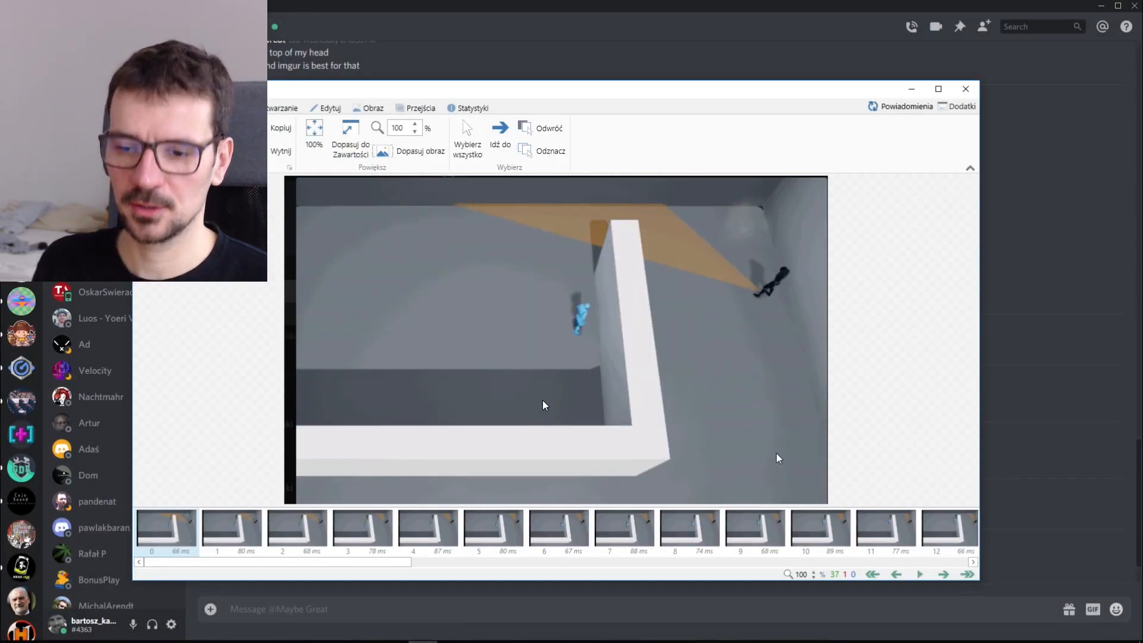
Jump to frame 9 of the recording and bring up the Obraz image tools for cropping.
{"action": "left_click", "coordinate": [919, 574]}
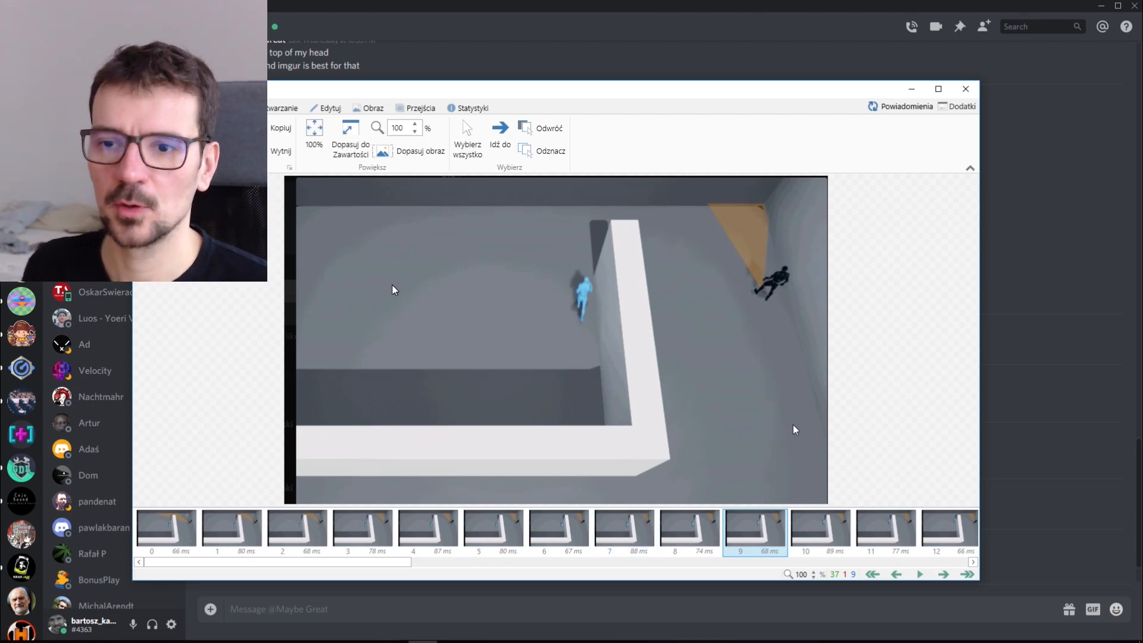
{"action": "left_click", "coordinate": [326, 107]}
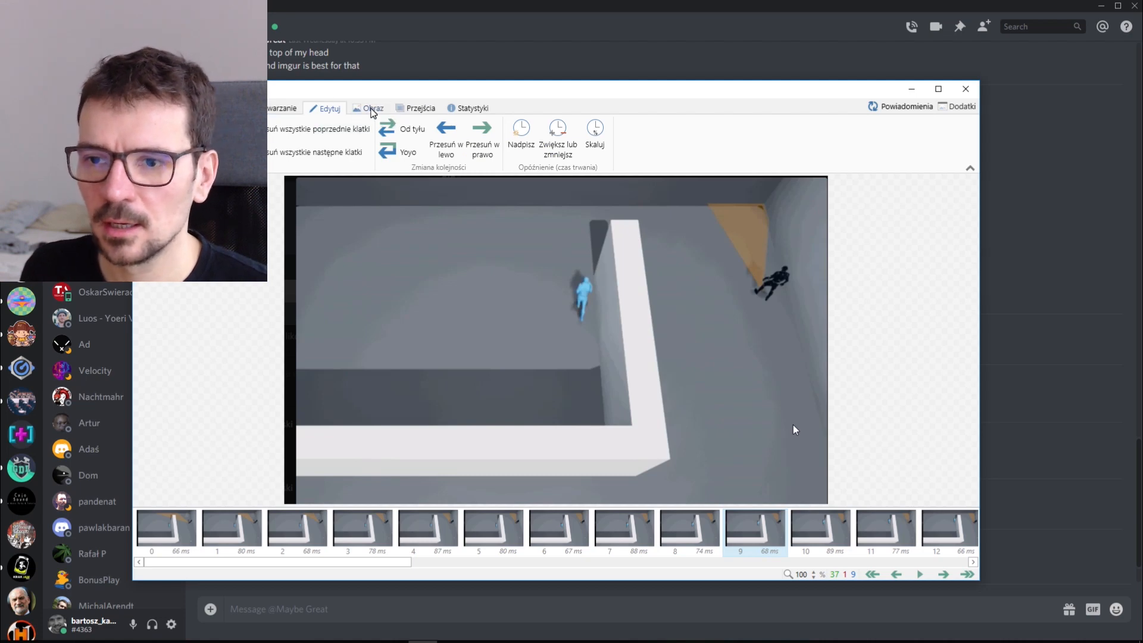
{"action": "left_click", "coordinate": [372, 107]}
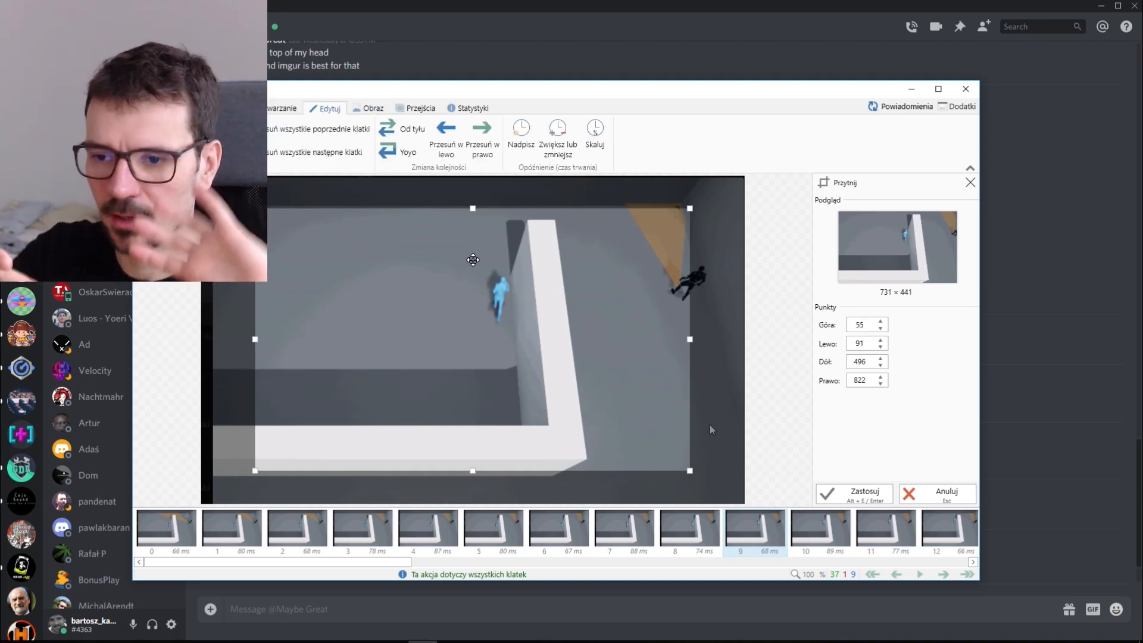
{"action": "mouse_move", "coordinate": [309, 220]}
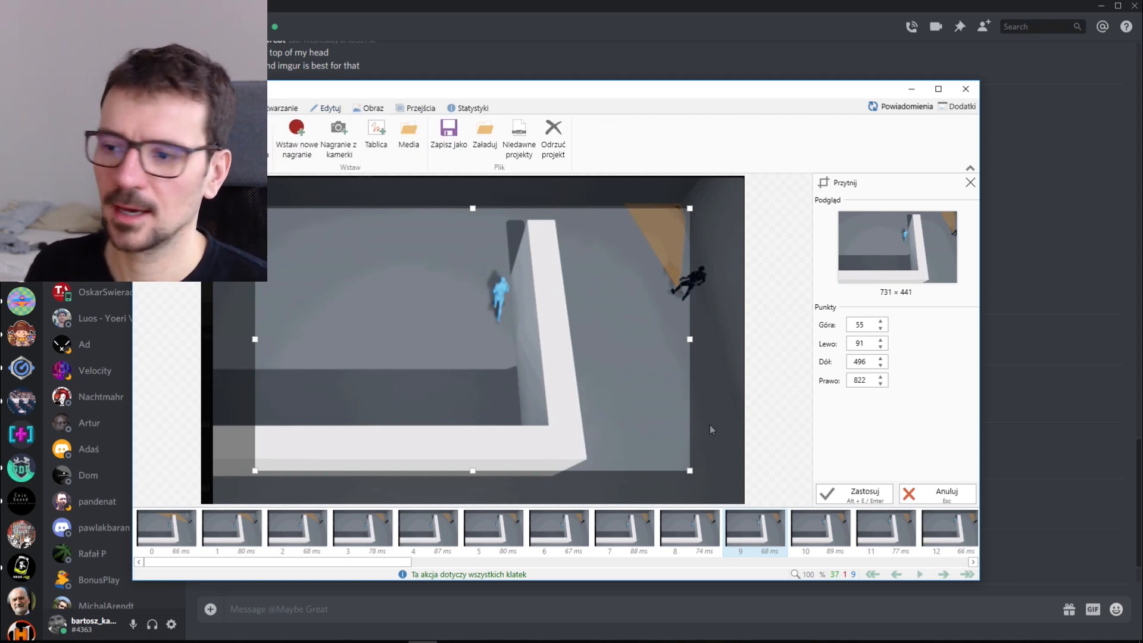
Review Zapisz jako GIF settings comparing Gifski and 2.0 encoders, then show the ScreenToGif website.
{"action": "left_click", "coordinate": [448, 129]}
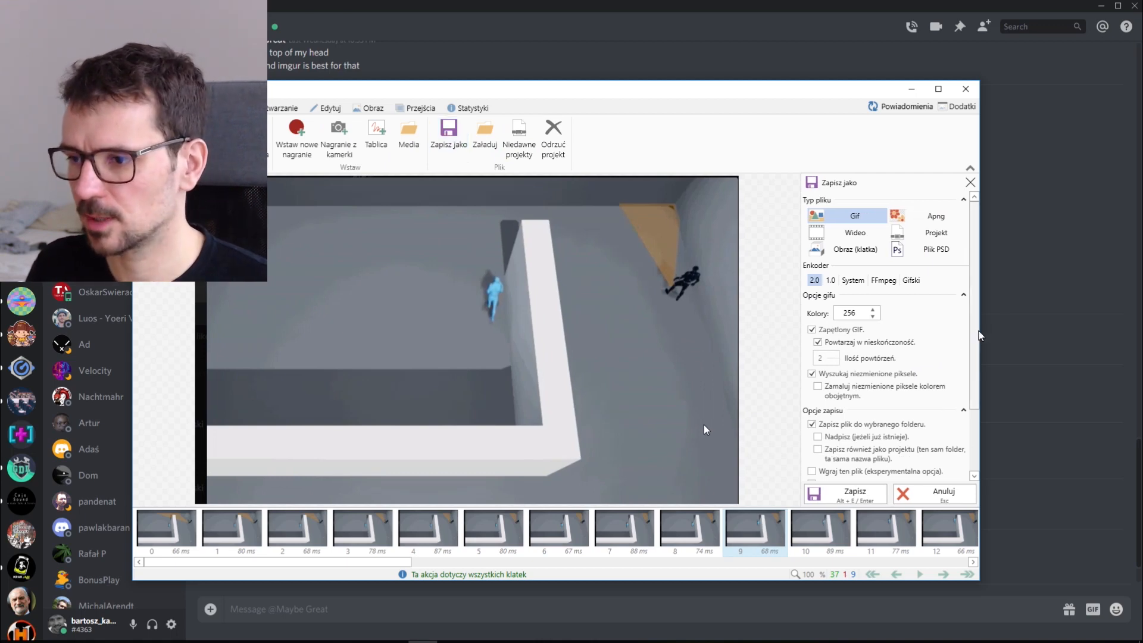
{"action": "mouse_move", "coordinate": [520, 163]}
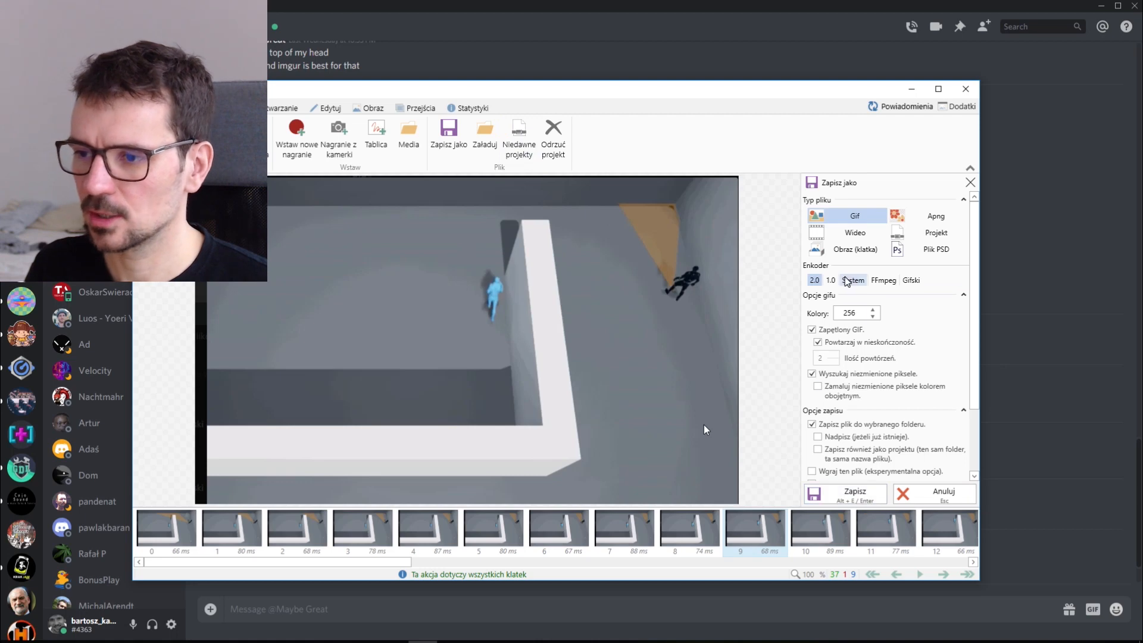
{"action": "left_click", "coordinate": [911, 280]}
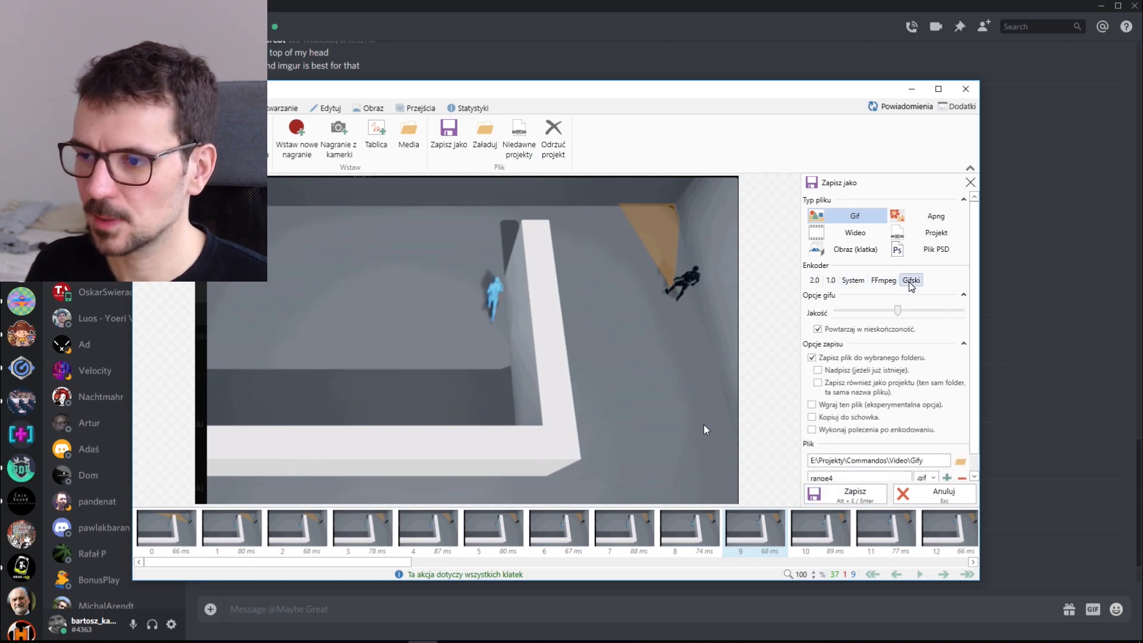
{"action": "left_click", "coordinate": [814, 280]}
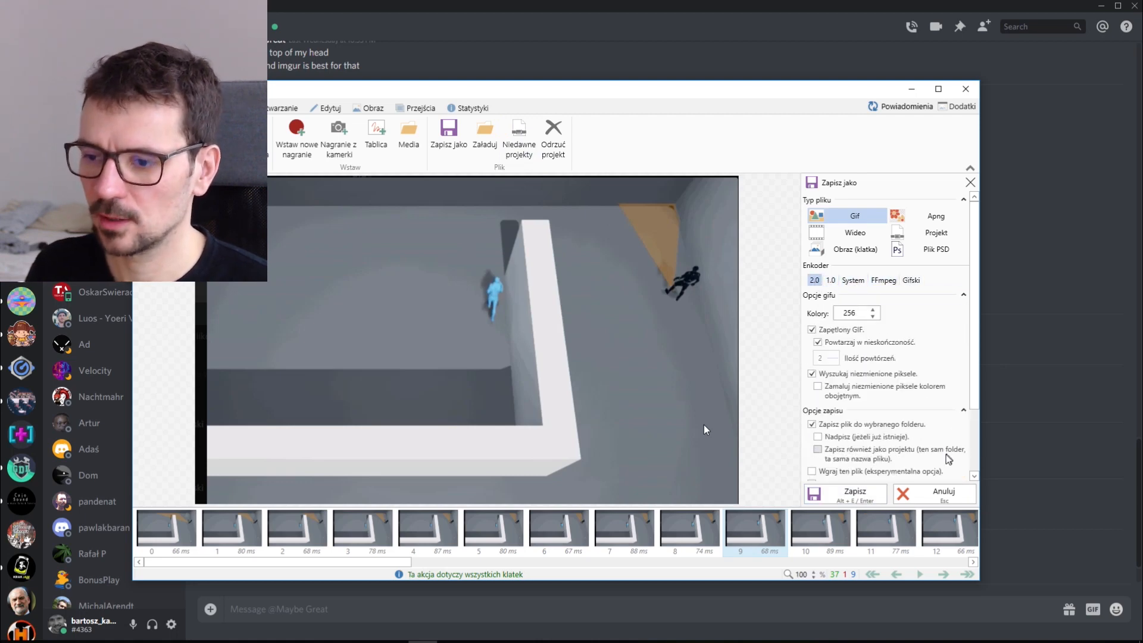
{"action": "mouse_move", "coordinate": [906, 96]}
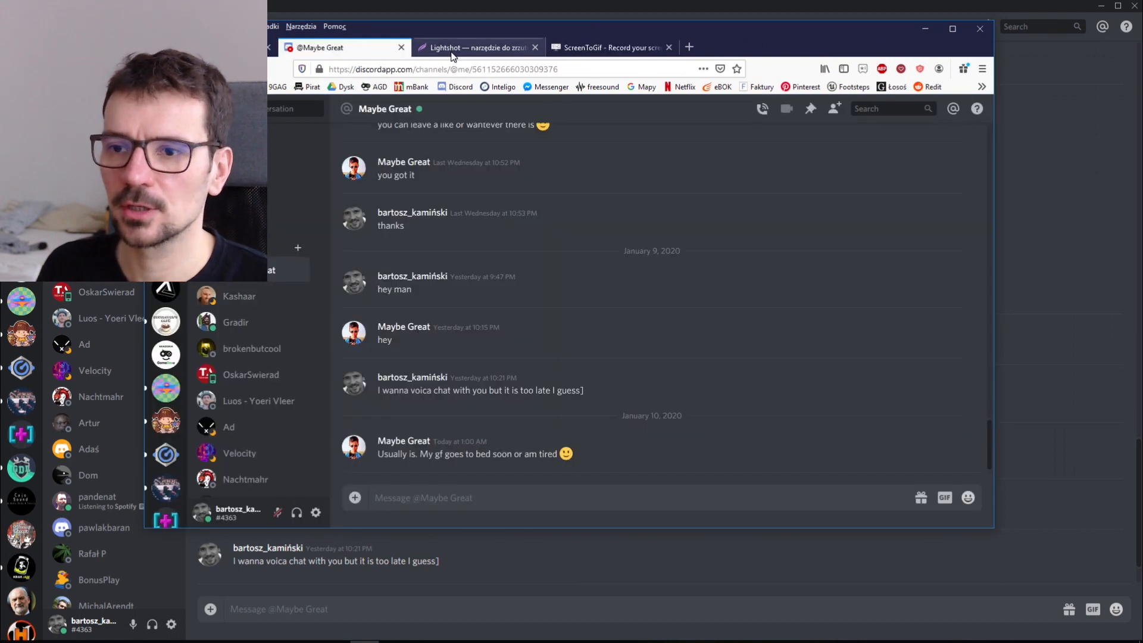
{"action": "left_click", "coordinate": [611, 48]}
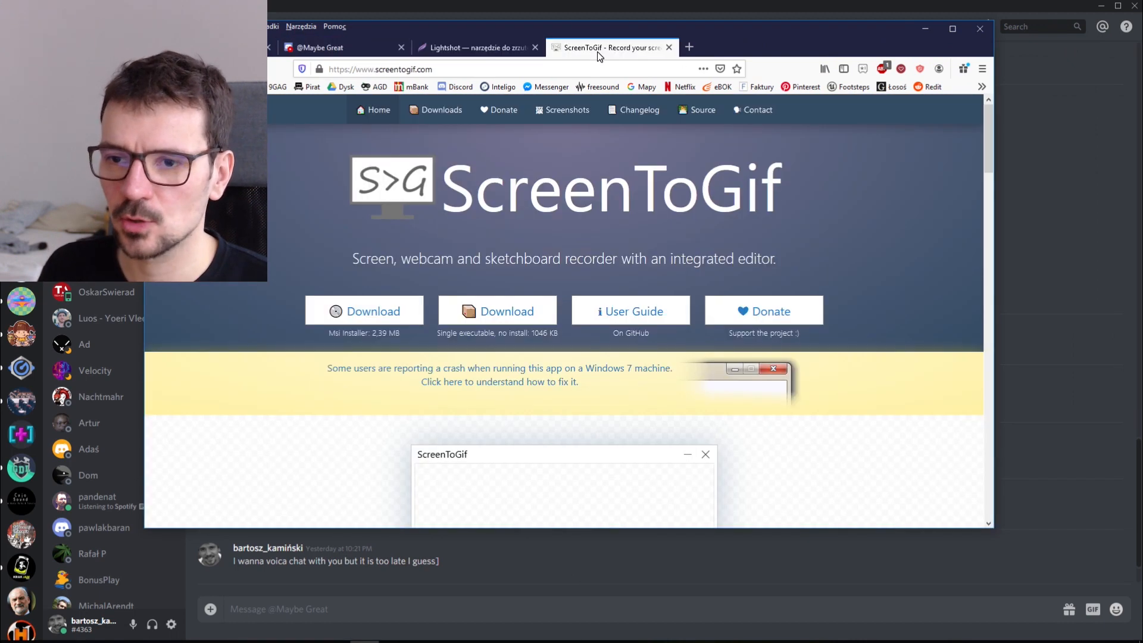